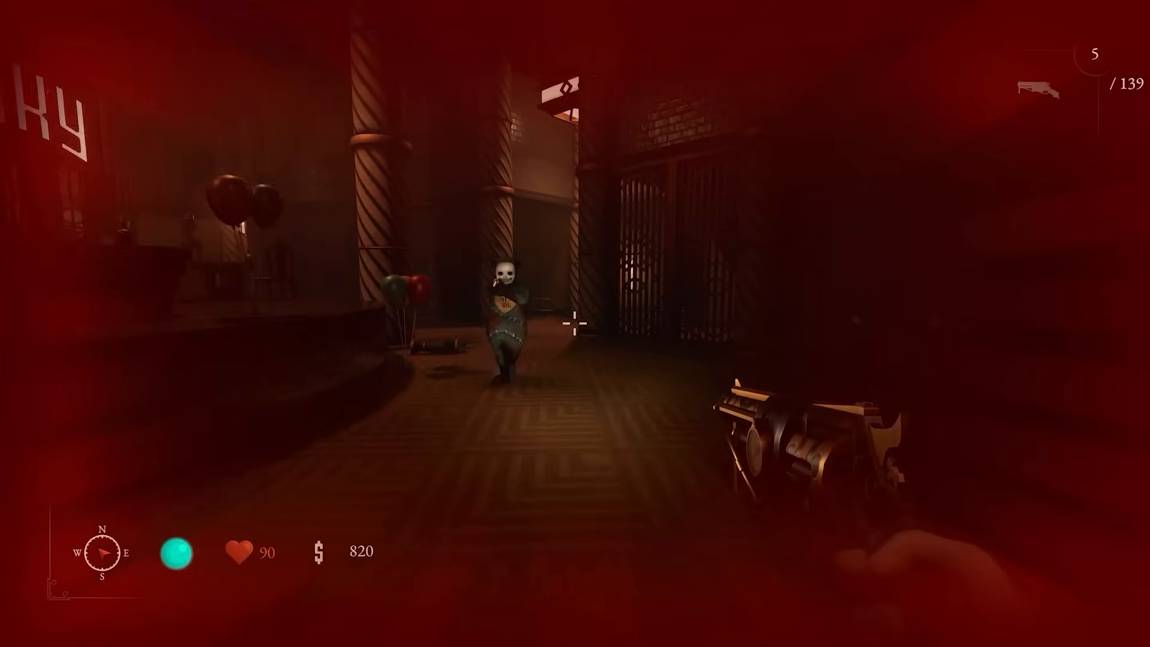
Declare 'public bool showOnScreenDescription = true;' below onScreenDescription in Interactable
{"action": "left_click", "coordinate": [577, 326]}
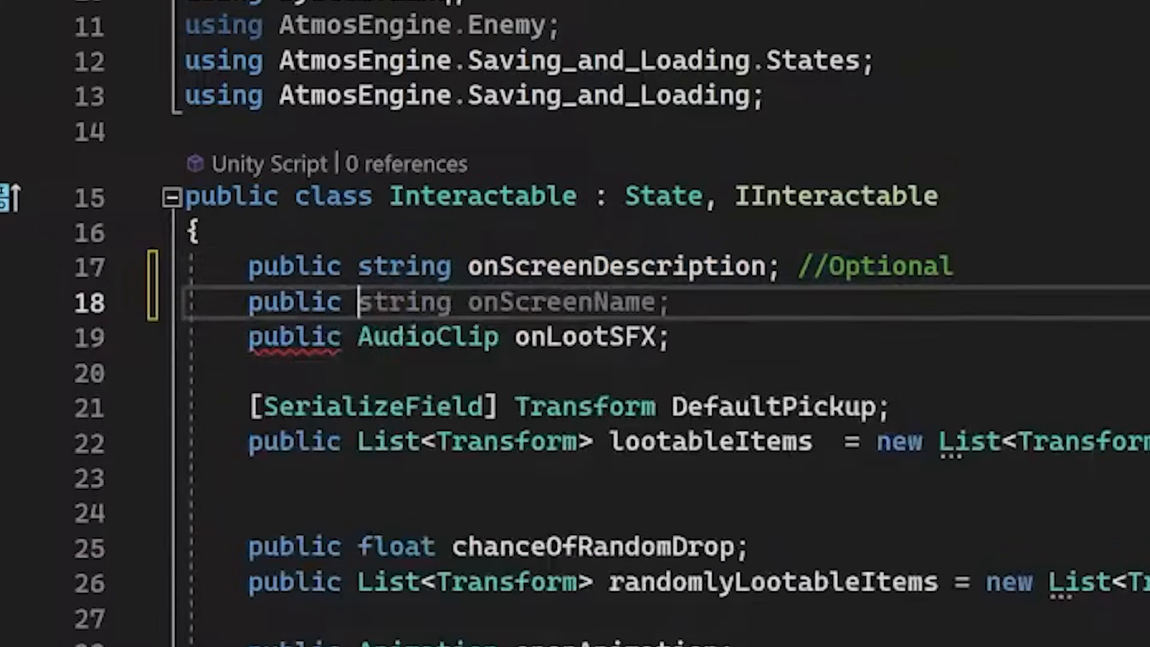
{"action": "type", "text": "bool showO"}
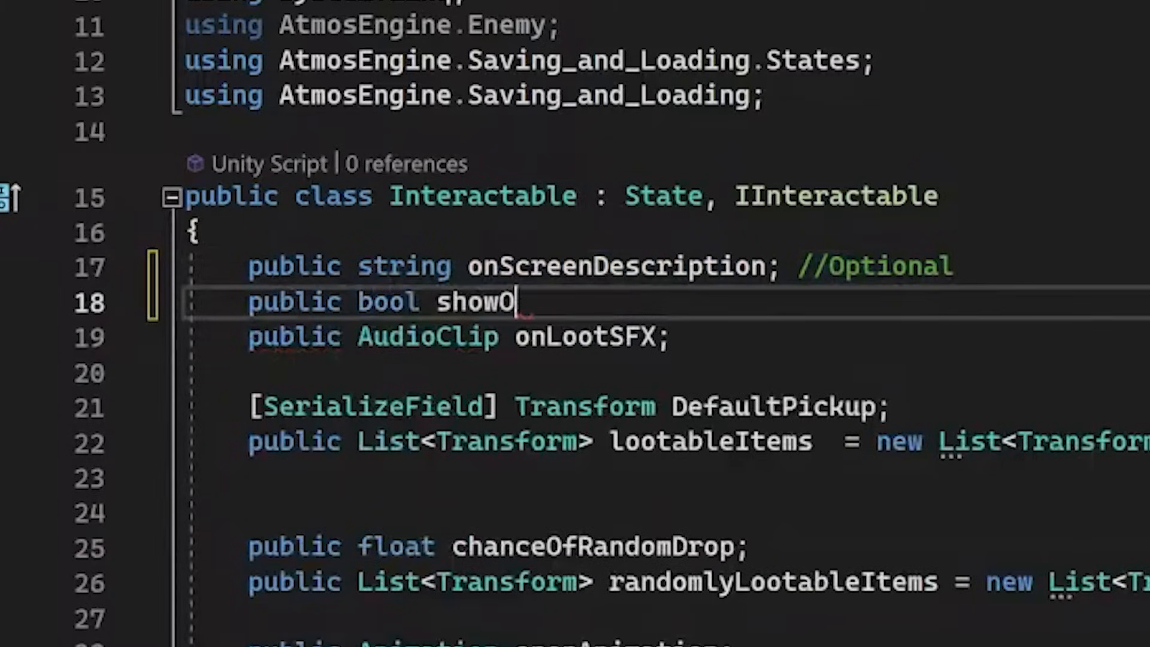
{"action": "type", "text": "nScreenDescription = true;"}
{"action": "type", "text": "Loot"}
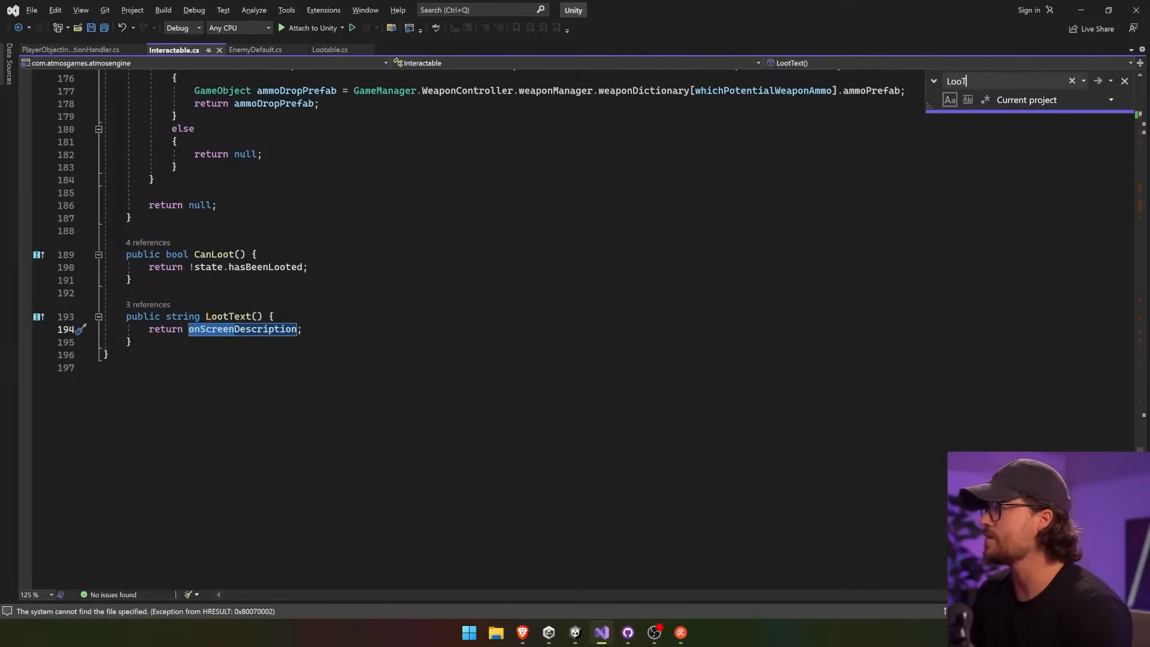
In PlayerObjectInteractionHandler, wrap the Loot pickupText block in an if on showOnScreenDescription with an empty else, save, and return to Unity
{"action": "left_click", "coordinate": [72, 49]}
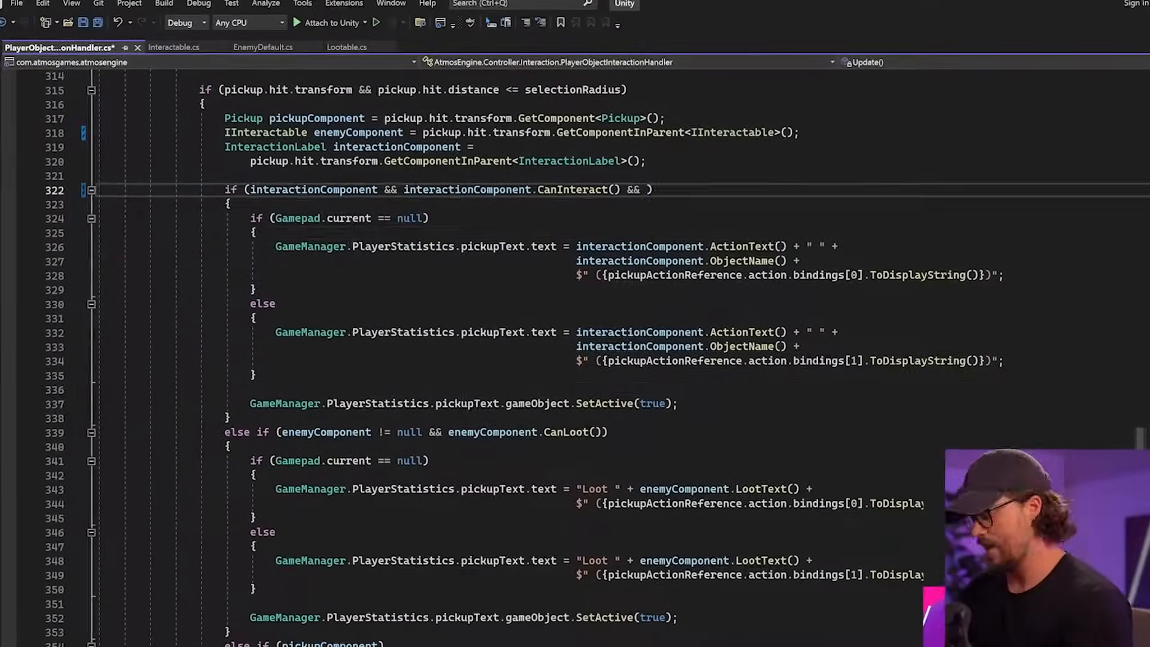
{"action": "type", "text": "enemyComponent.showOnScreenDescription"}
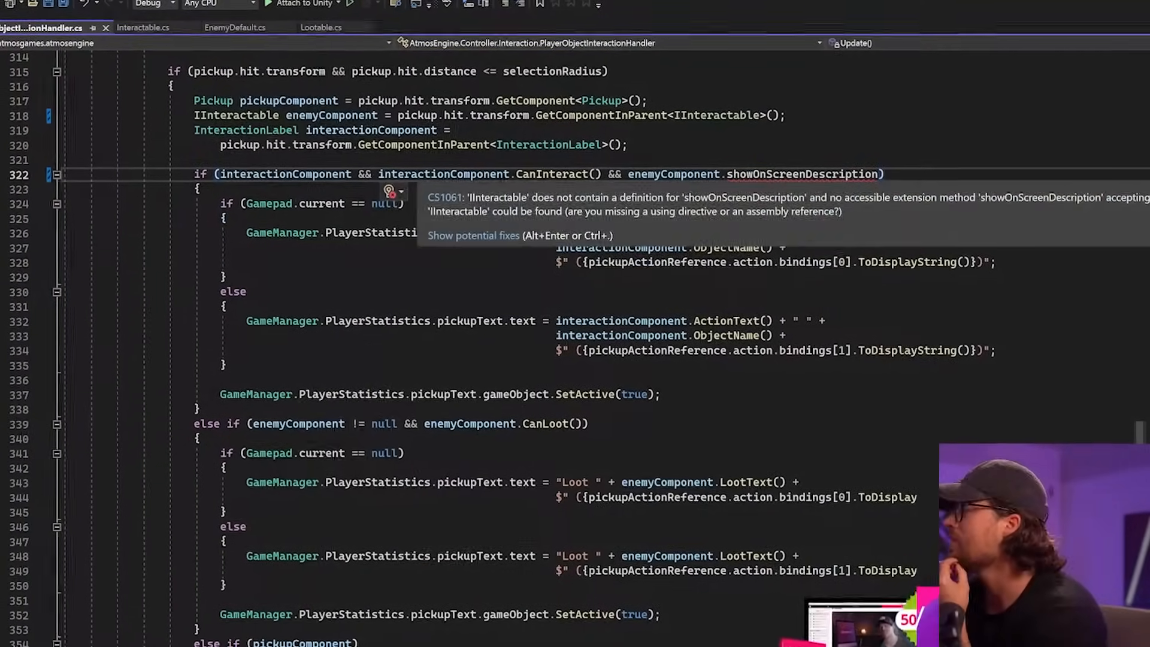
{"action": "scroll", "scroll_direction": "down", "scroll_amount": 3}
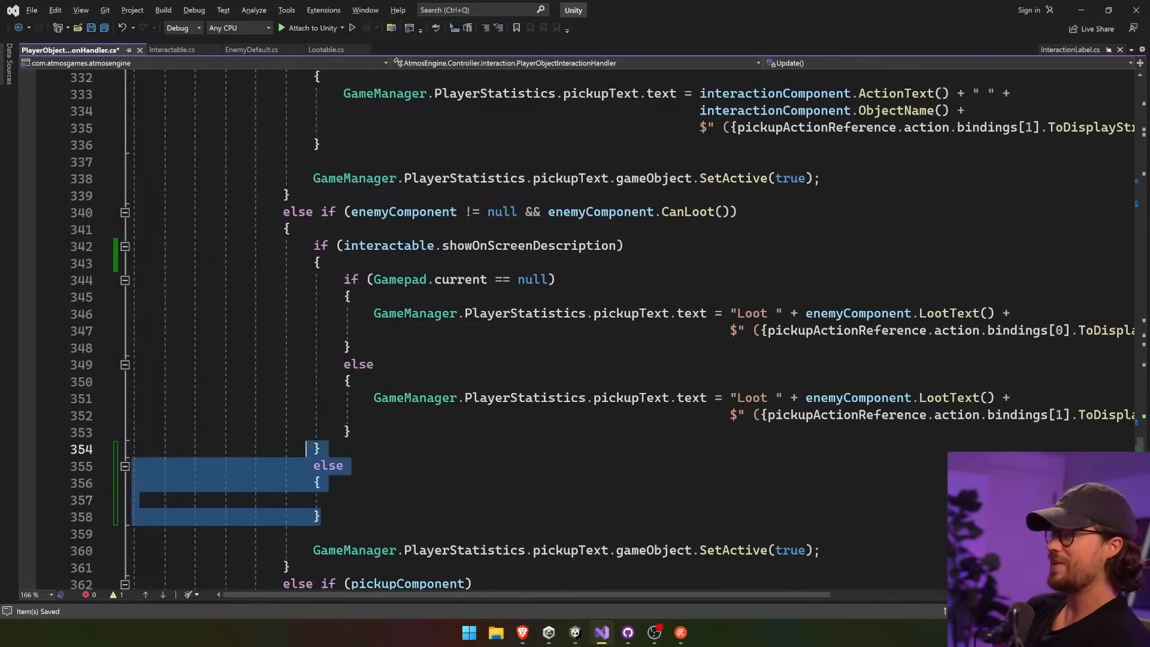
{"action": "left_click", "coordinate": [576, 632]}
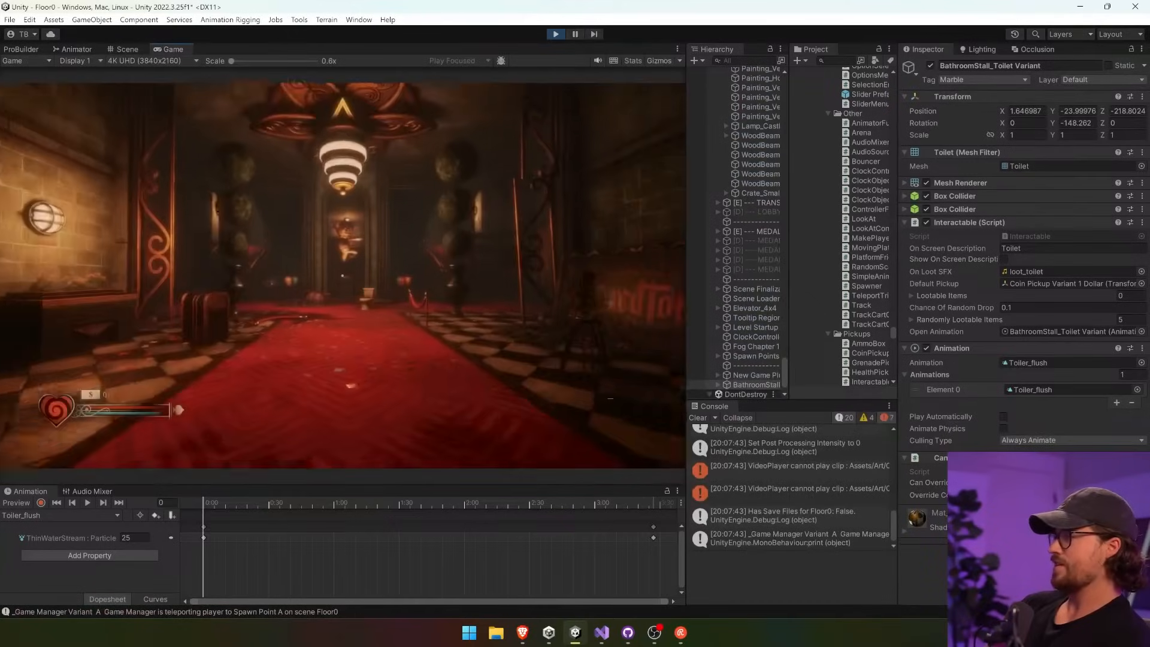